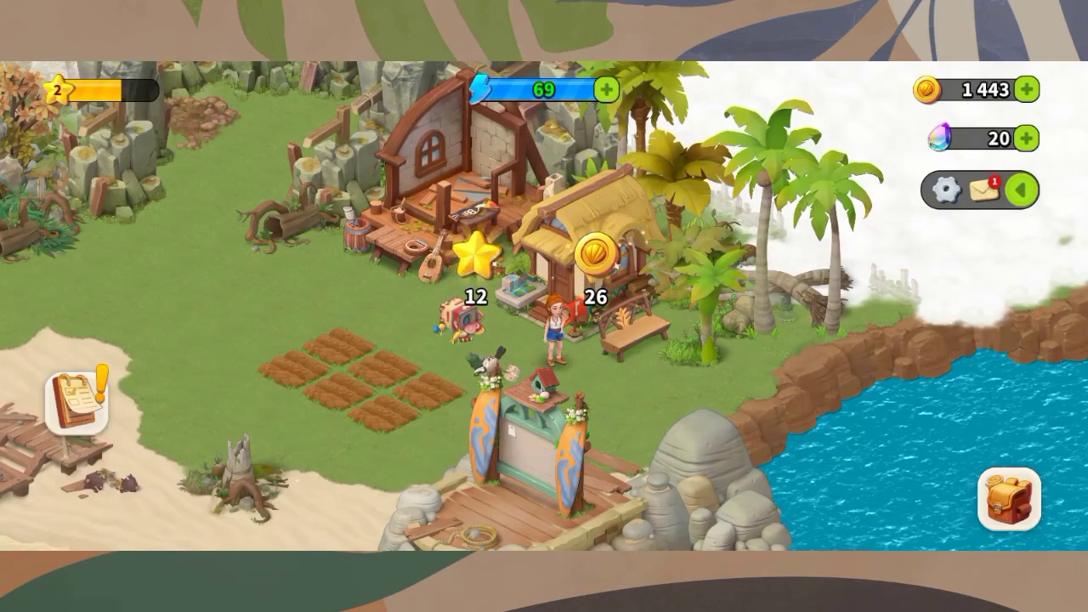
Open the game's Settings panel from the gear icon at the top right.
{"action": "left_click", "coordinate": [945, 191]}
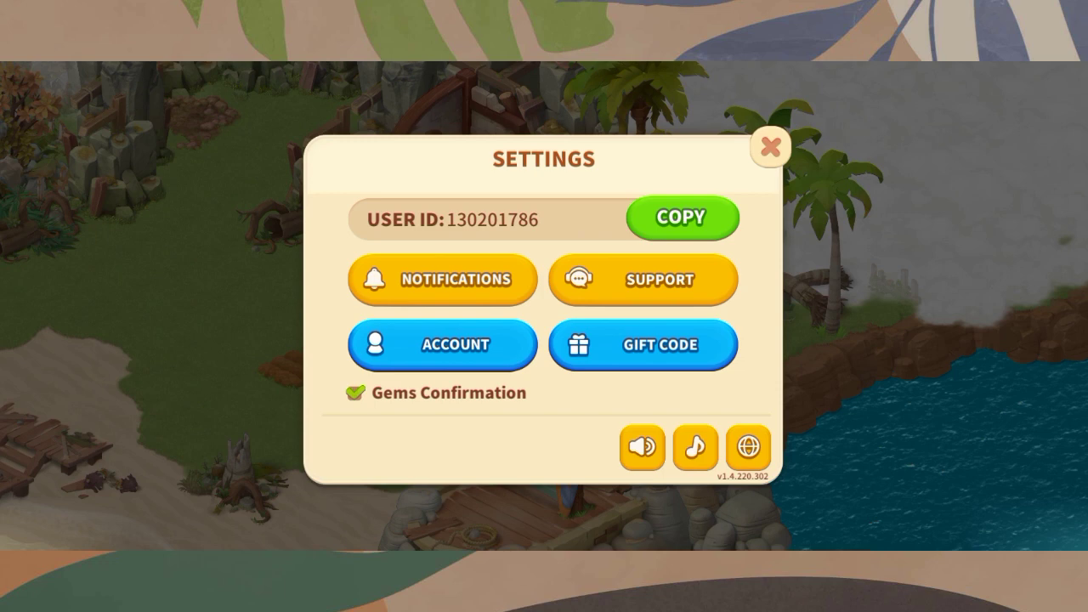
{"action": "left_click", "coordinate": [643, 344]}
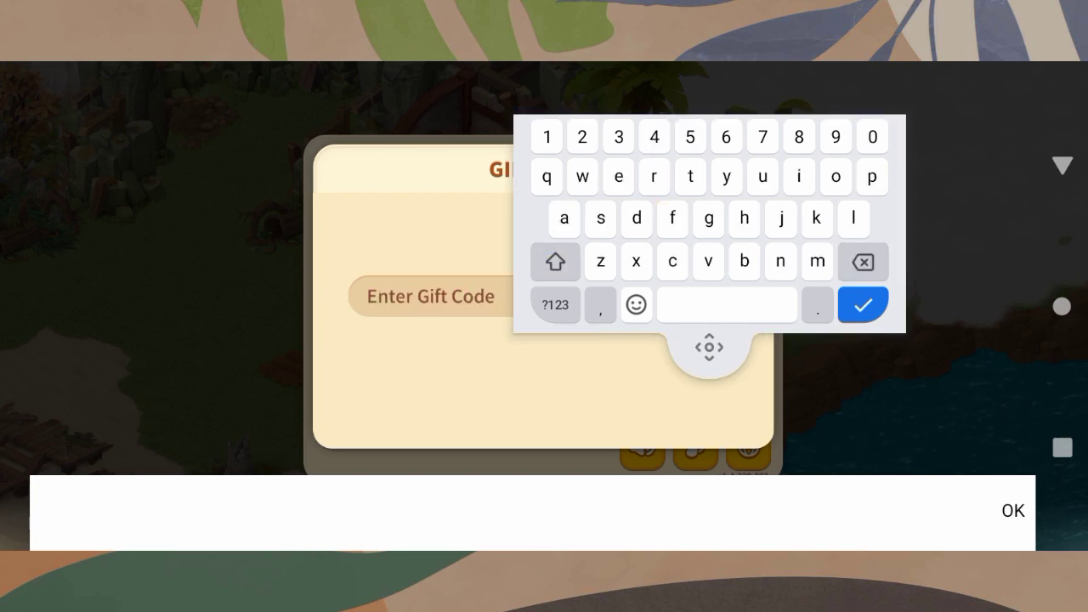
{"action": "type", "text": "ffa200k"}
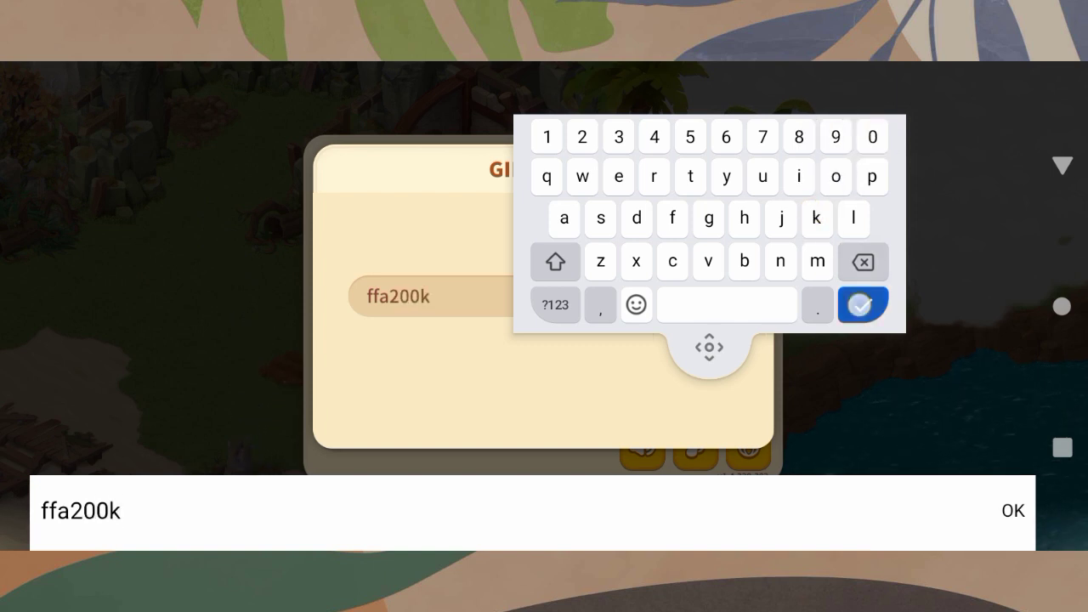
{"action": "left_click", "coordinate": [865, 304]}
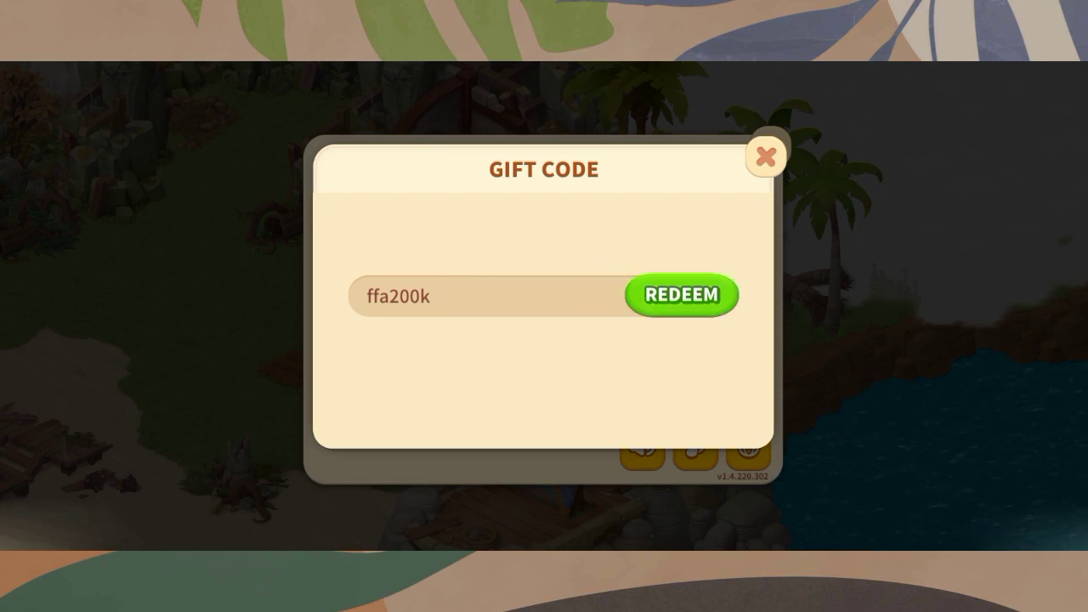
Redeem ffa200k, type Subscribethechannal, and return to the island showing 1,469 coins.
{"action": "left_click", "coordinate": [493, 296]}
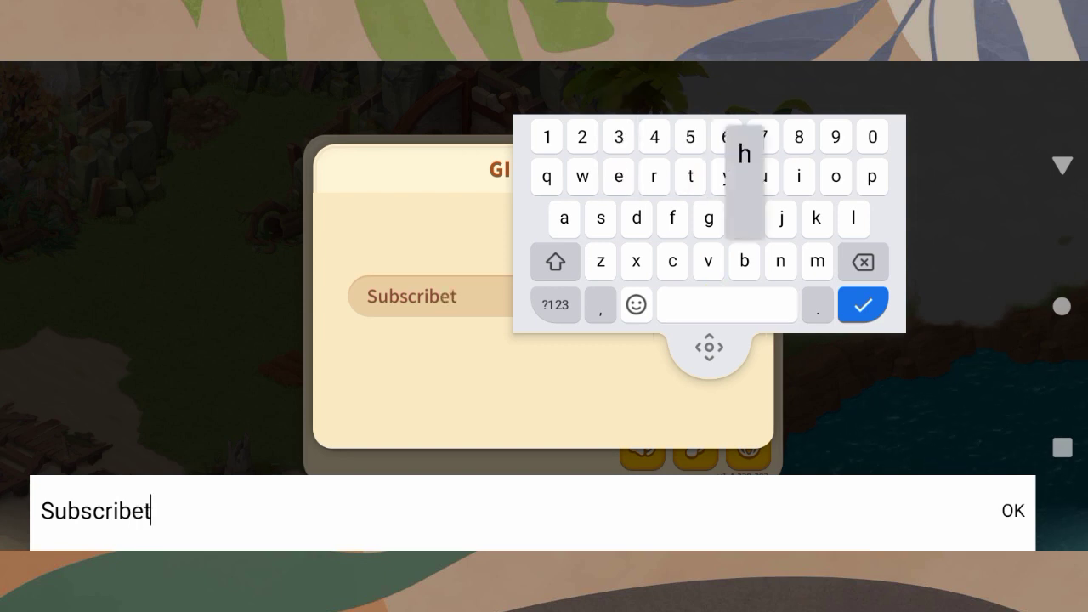
{"action": "type", "text": "hechannal"}
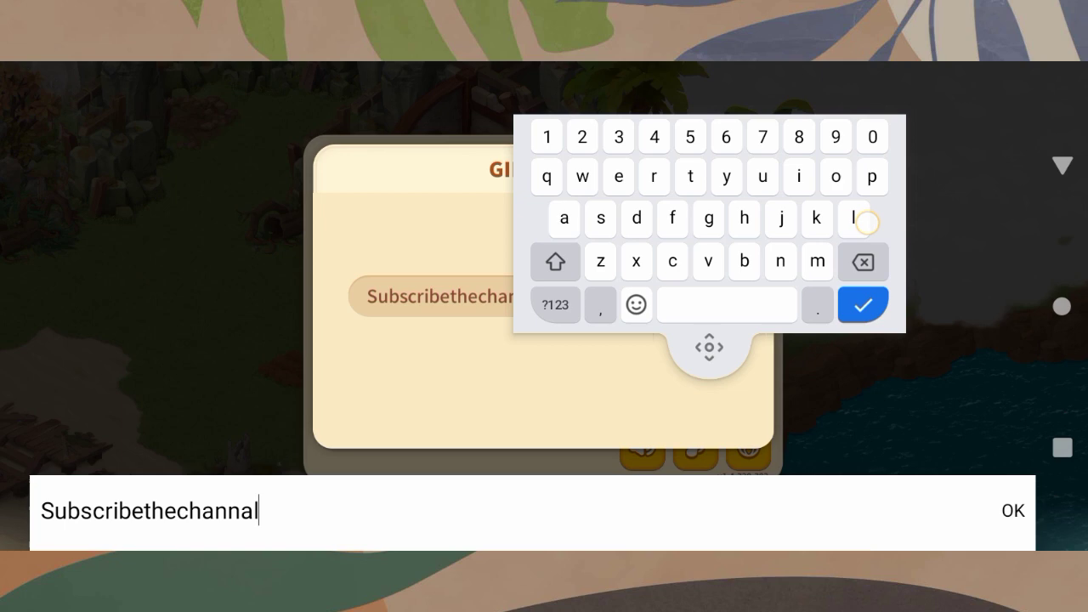
{"action": "type", "text": "plzzz"}
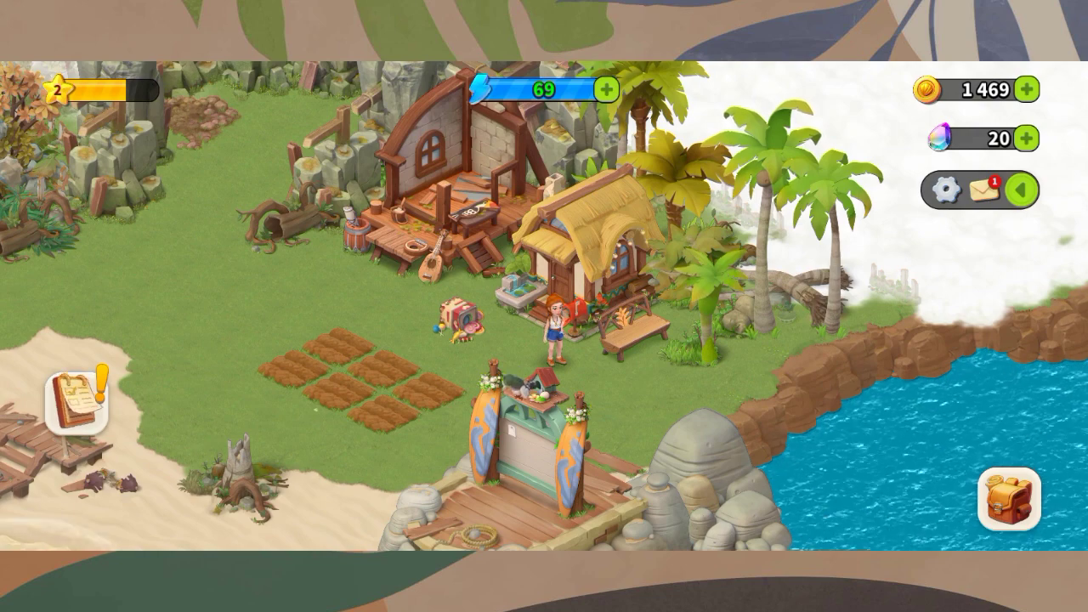
Reopen Settings > Gift Code and enter Joinffa as the code.
{"action": "left_click", "coordinate": [947, 190]}
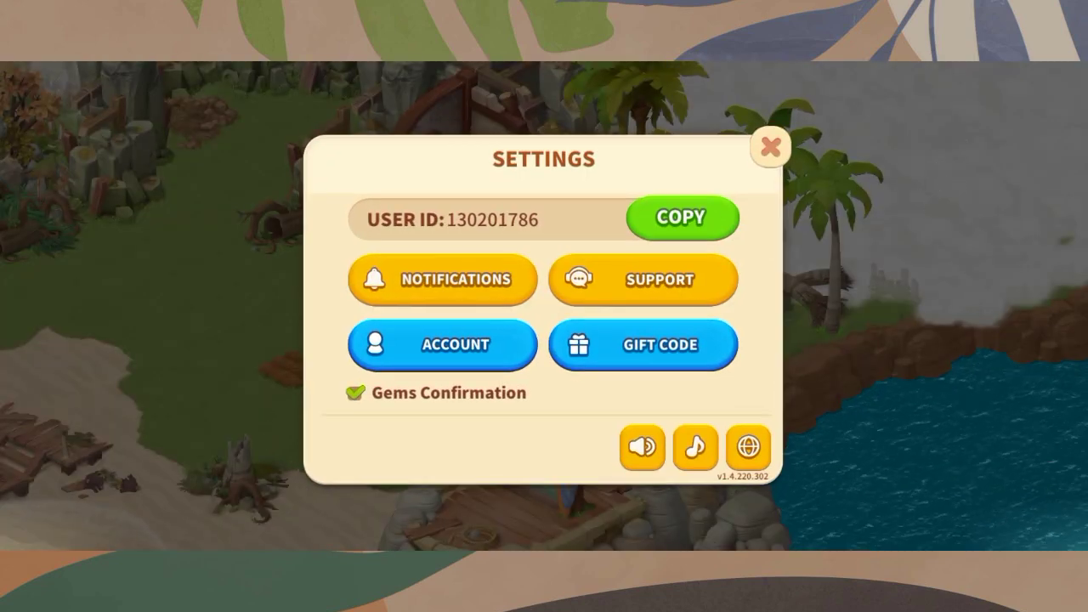
{"action": "left_click", "coordinate": [644, 344]}
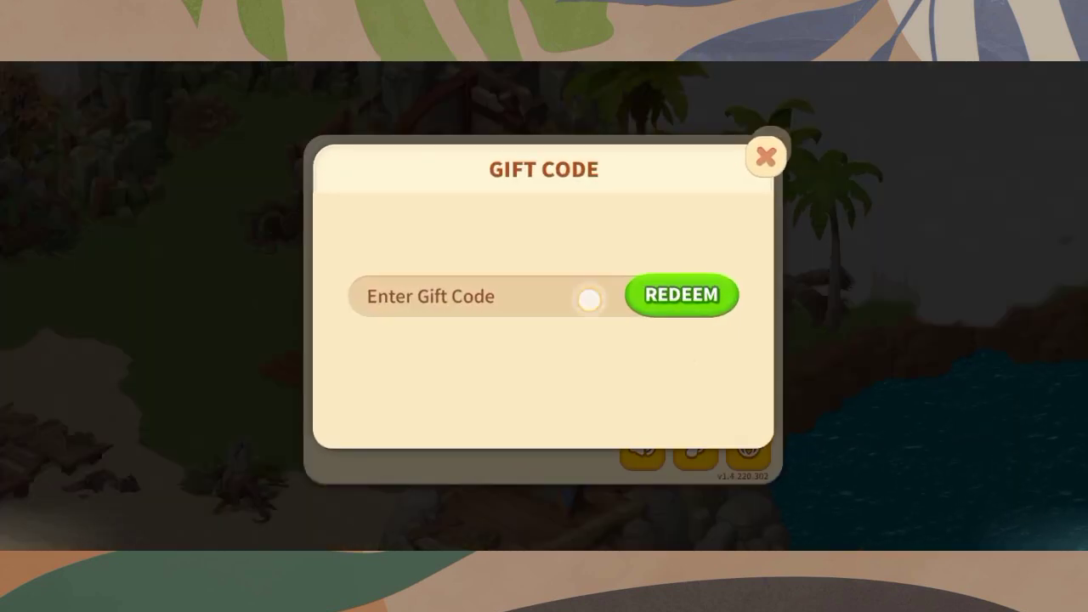
{"action": "left_click", "coordinate": [484, 296]}
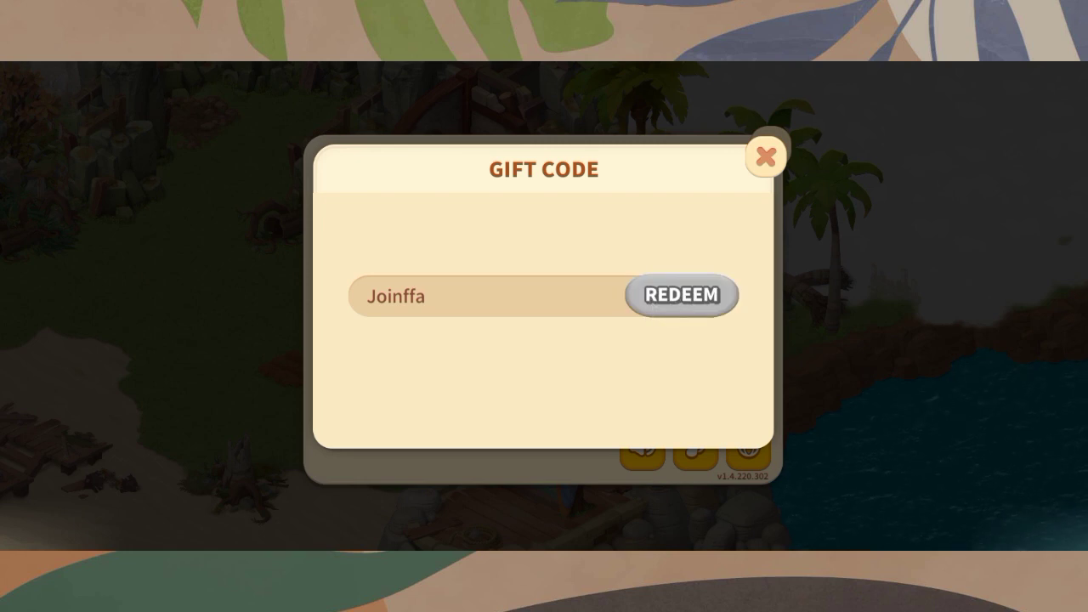
Clear the code field and type the partial message 'Unfortunatlycodesareexpir'.
{"action": "left_click", "coordinate": [681, 295]}
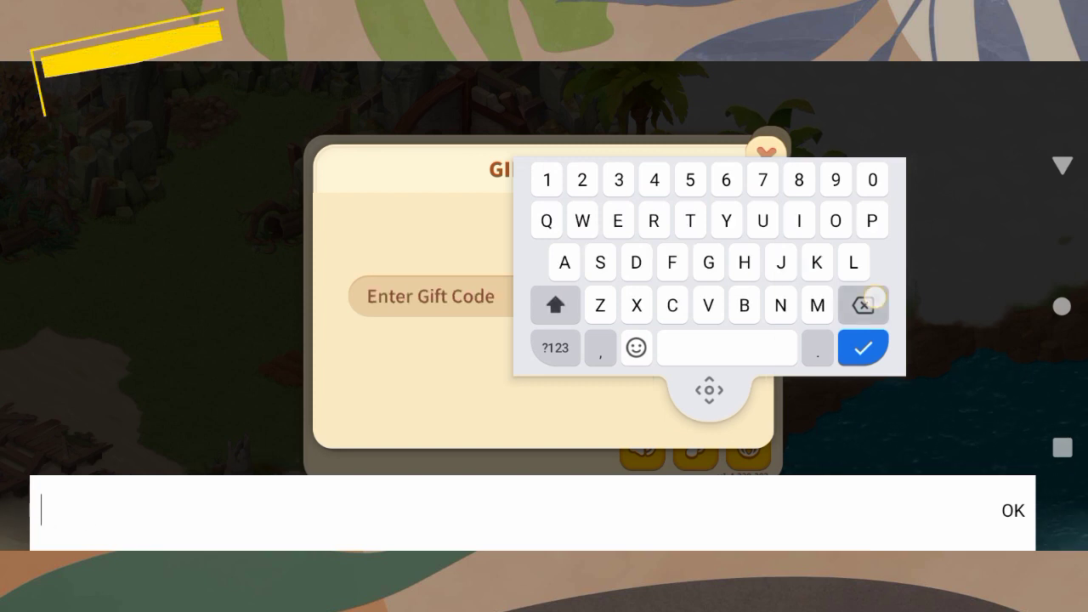
{"action": "type", "text": "Unfortuna"}
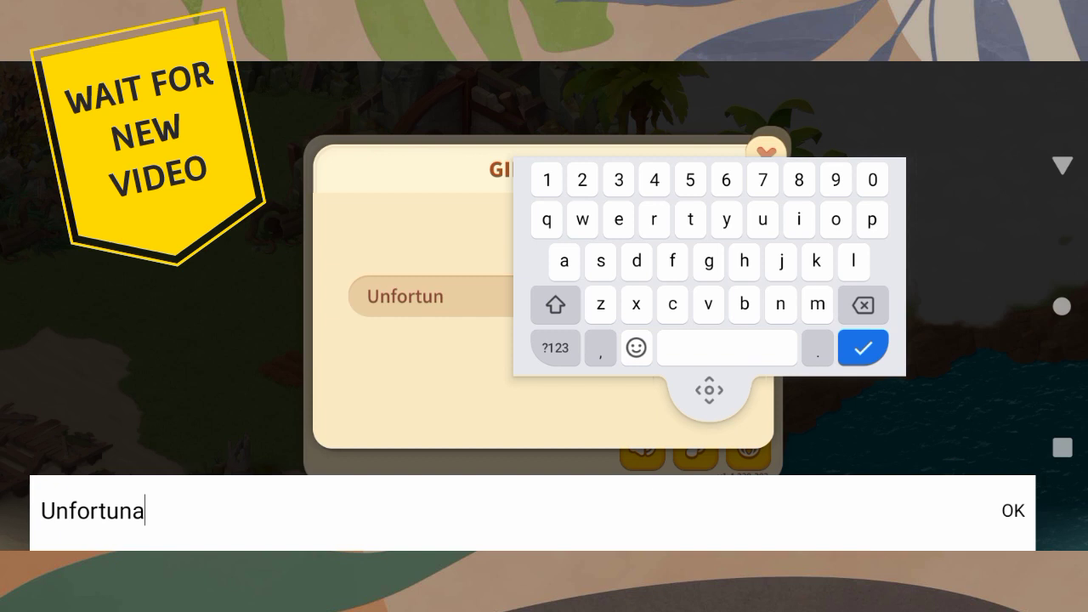
{"action": "type", "text": "tlycodesar"}
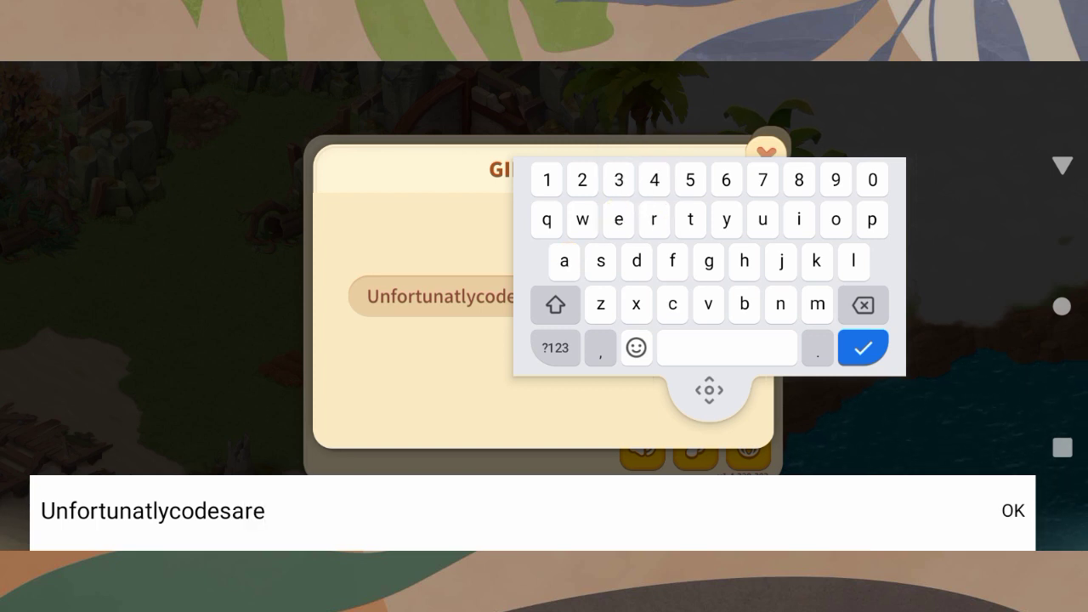
{"action": "type", "text": "expir"}
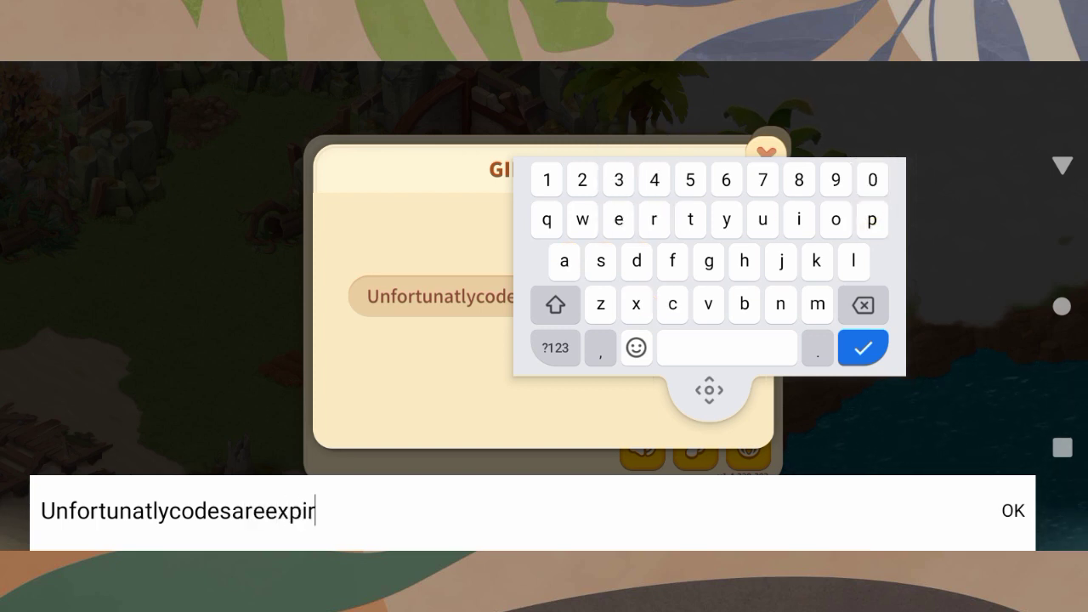
Redeem 'Waitfornewcodes', see it rejected as invalid, and close the dialog.
{"action": "left_click", "coordinate": [863, 305]}
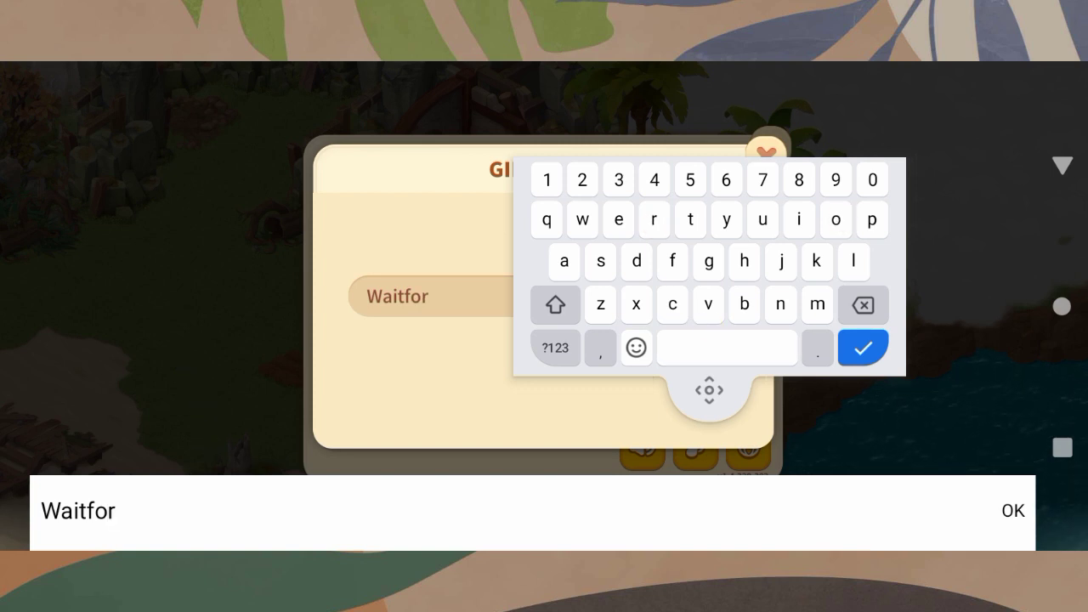
{"action": "type", "text": "new"}
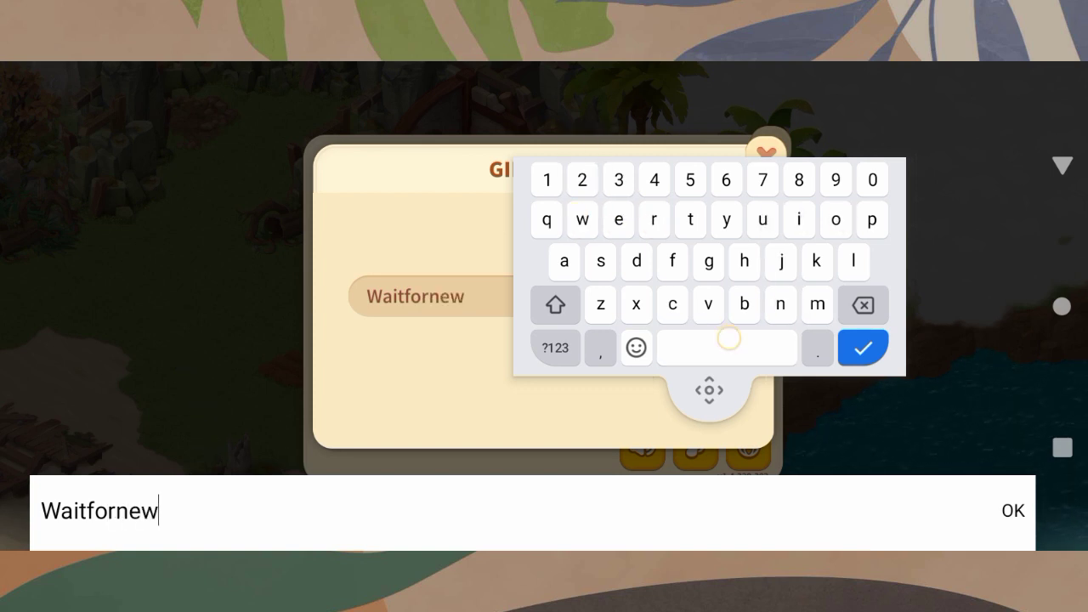
{"action": "type", "text": "codes"}
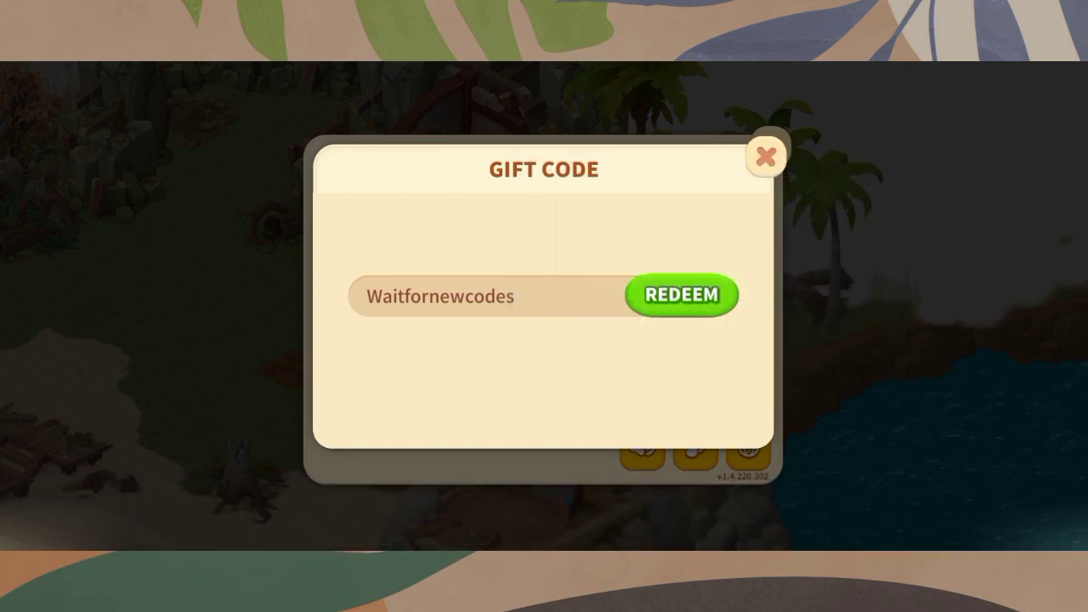
{"action": "left_click", "coordinate": [681, 295]}
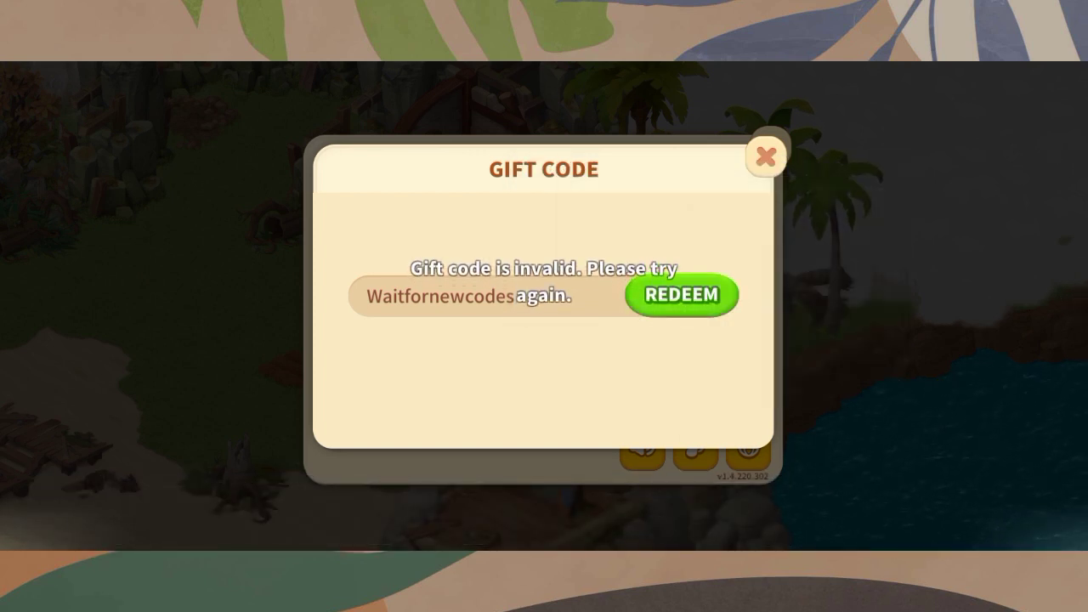
{"action": "left_click", "coordinate": [764, 154]}
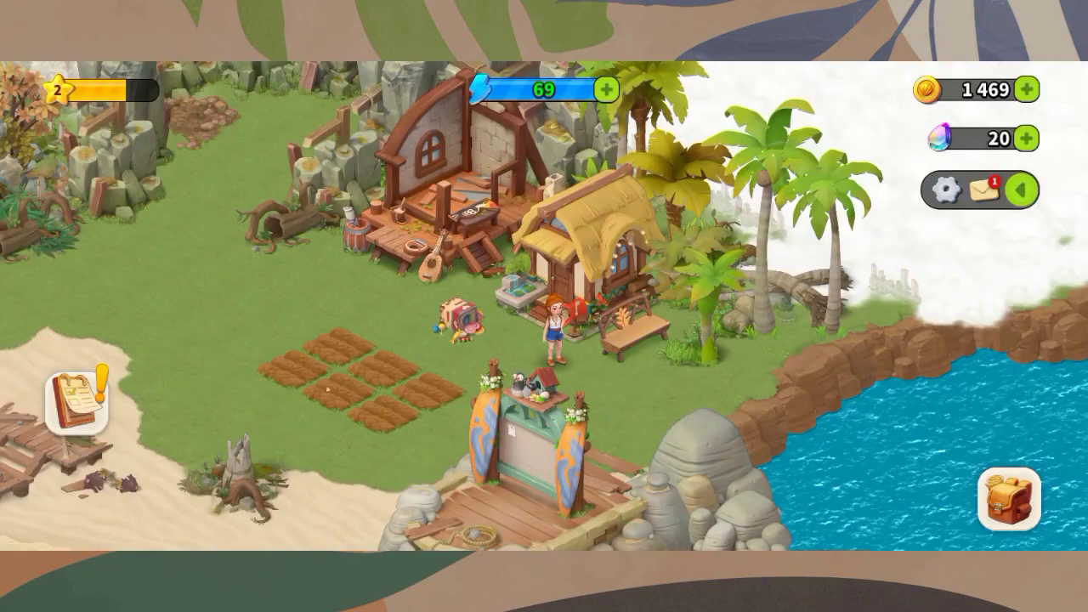